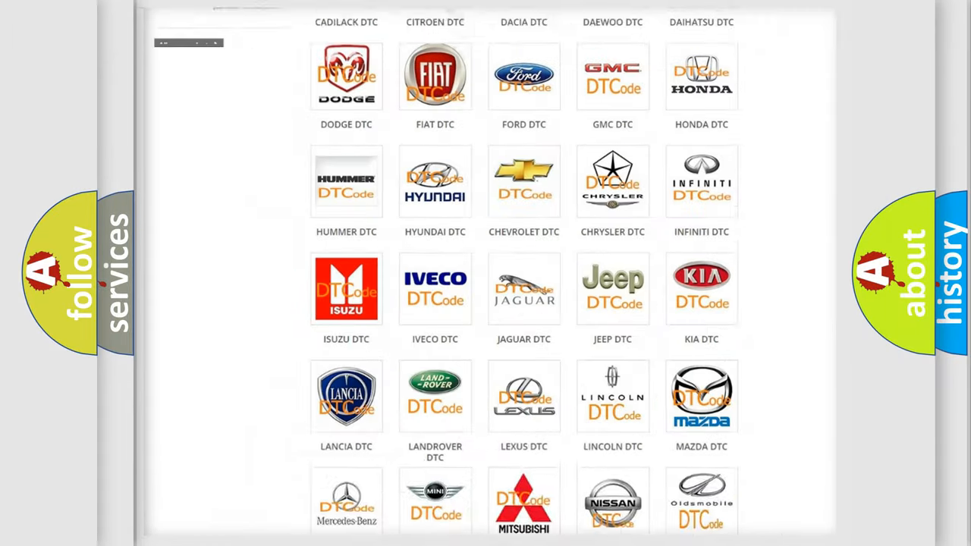
- Show GMC trouble code B008439, 'Invalid Data Received From Vehicle Dynamics Control Module'
{"action": "scroll", "scroll_direction": "up", "scroll_amount": 3}
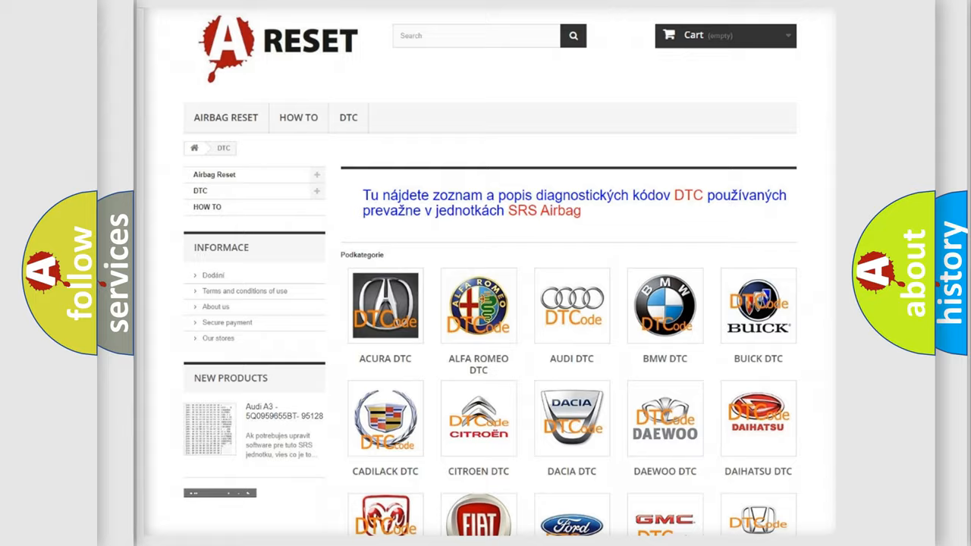
{"action": "scroll", "scroll_direction": "down", "scroll_amount": 3}
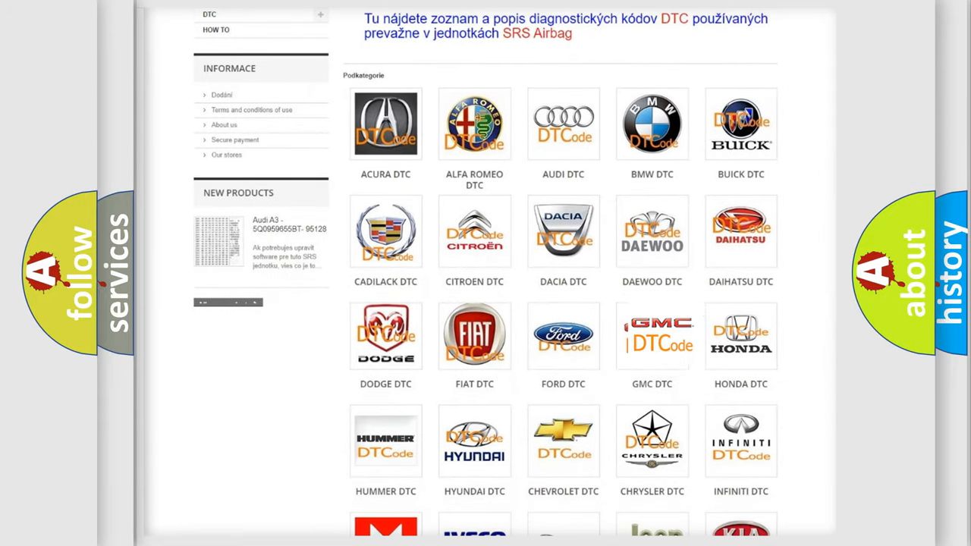
{"action": "left_click", "coordinate": [652, 336]}
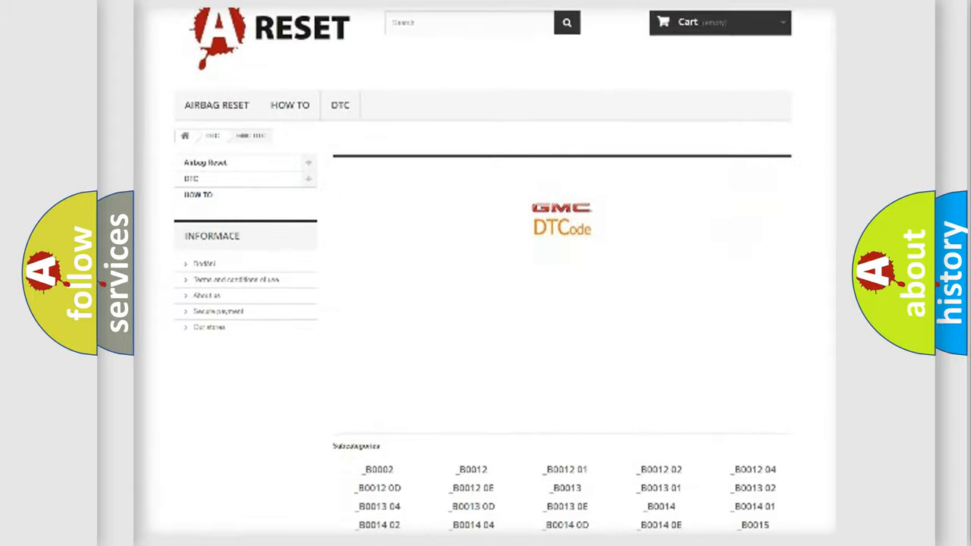
{"action": "scroll", "scroll_direction": "down", "scroll_amount": 3}
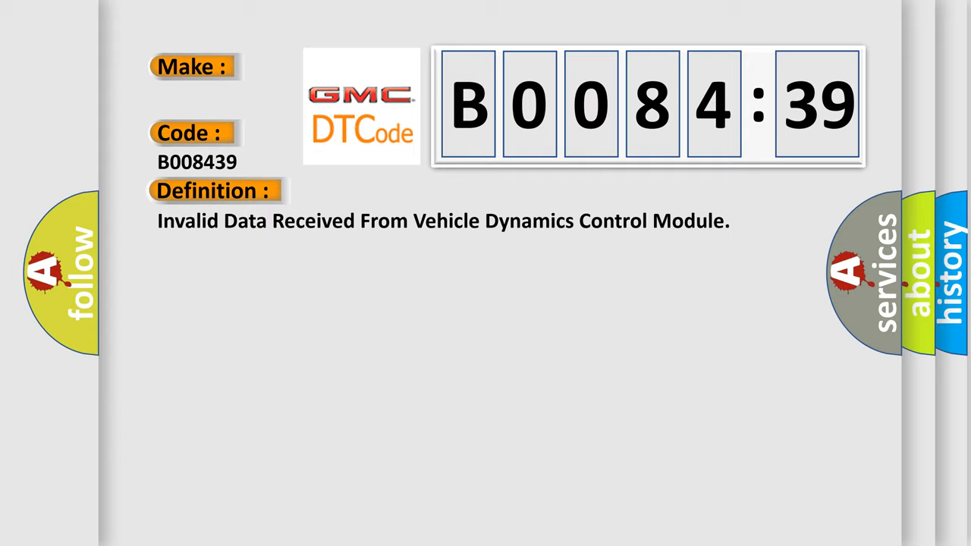
- Reveal the B008439 description reading 'Malfunction of CAN communication'
{"action": "left_click", "coordinate": [395, 191]}
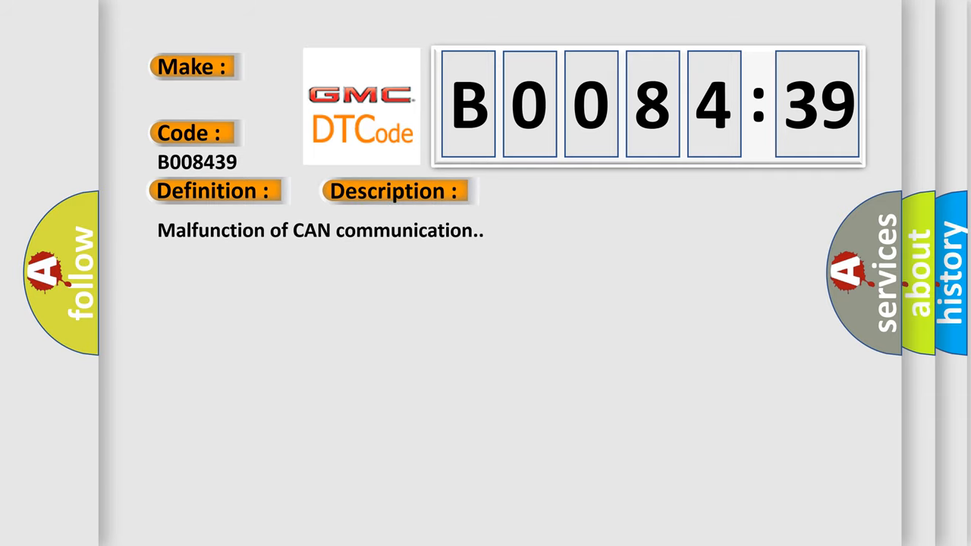